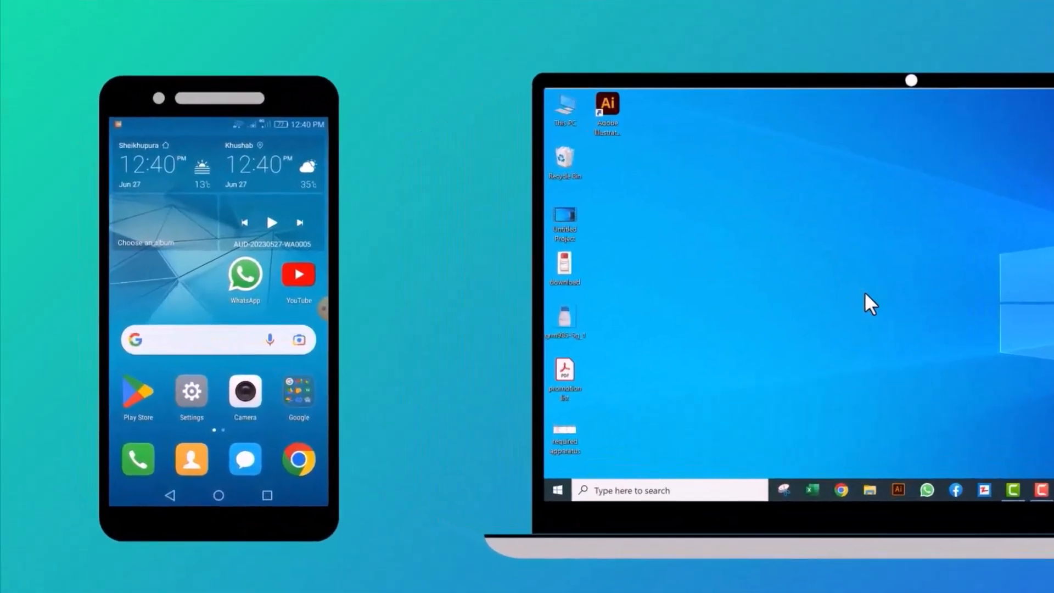
- Search Play Store for 'ftp serve' and install WiFi FTP Server by Medha Apps
{"action": "left_click", "coordinate": [138, 390]}
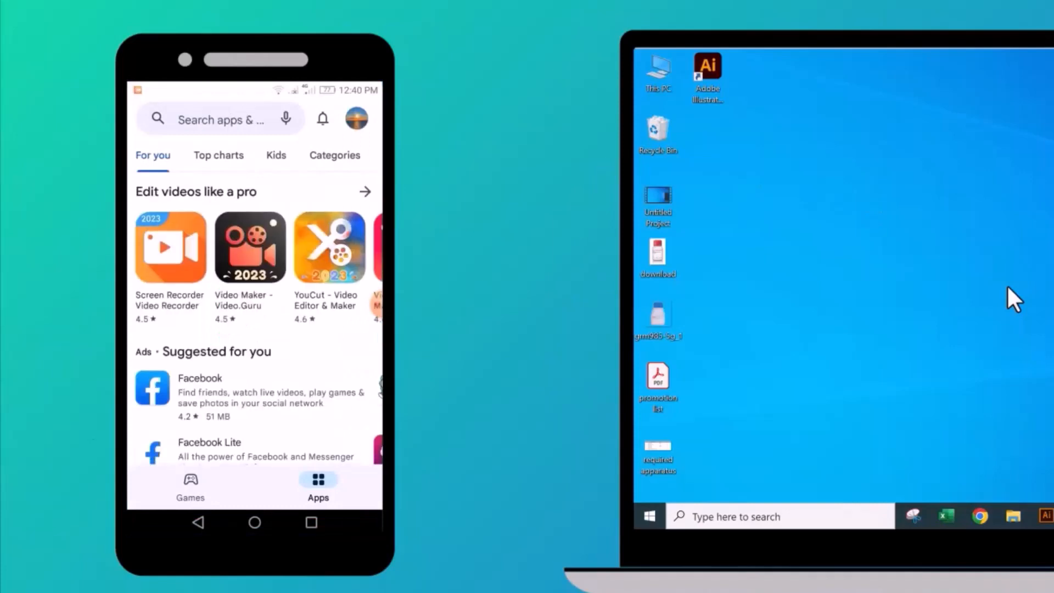
{"action": "type", "text": "ftp serve"}
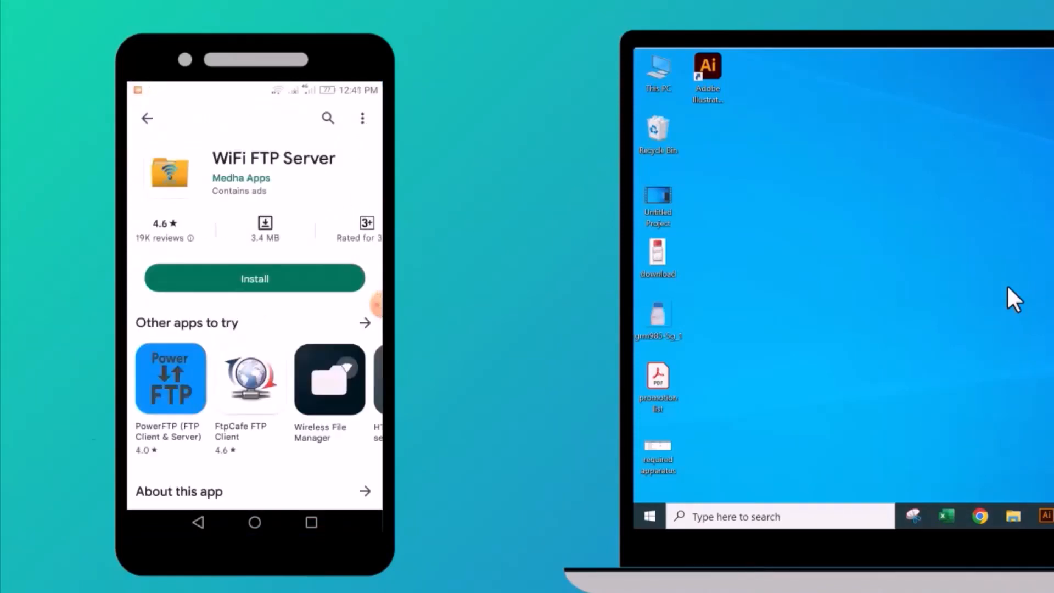
{"action": "left_click", "coordinate": [254, 279]}
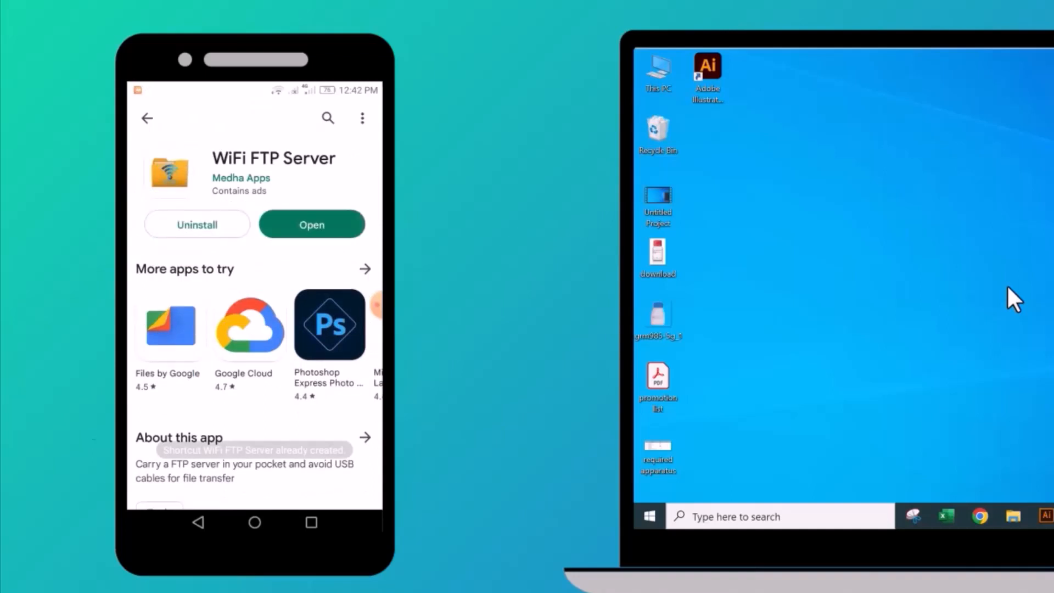
{"action": "left_click", "coordinate": [147, 117]}
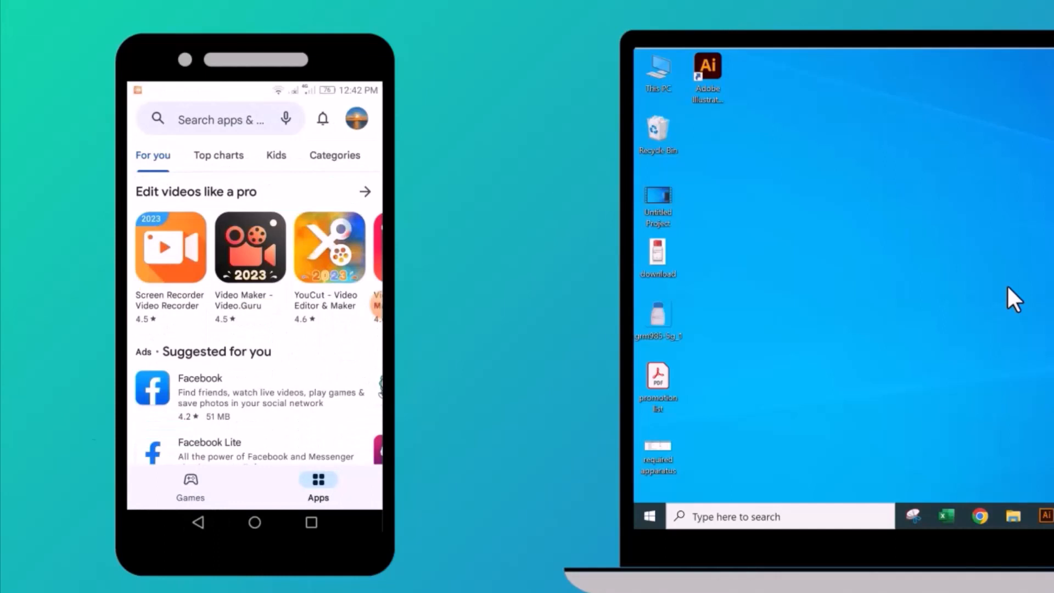
{"action": "left_click", "coordinate": [254, 521]}
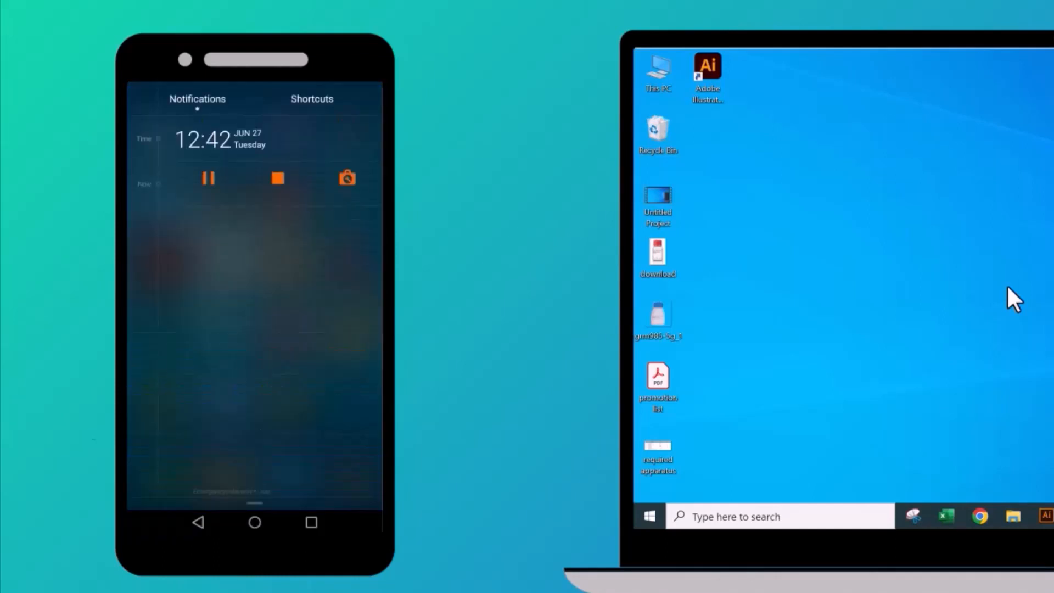
{"action": "left_click", "coordinate": [311, 99]}
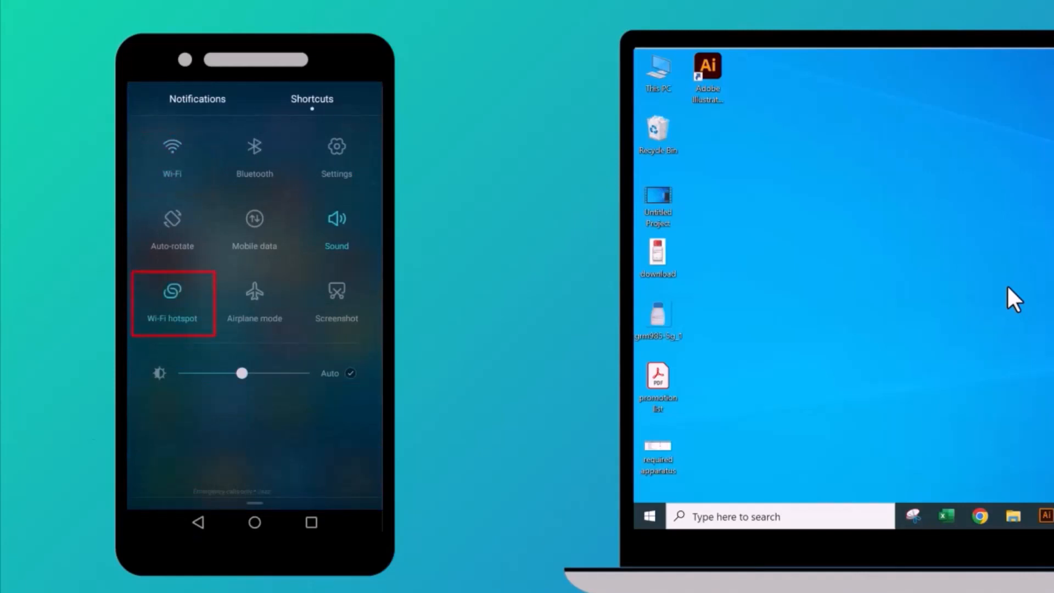
{"action": "left_click", "coordinate": [172, 295]}
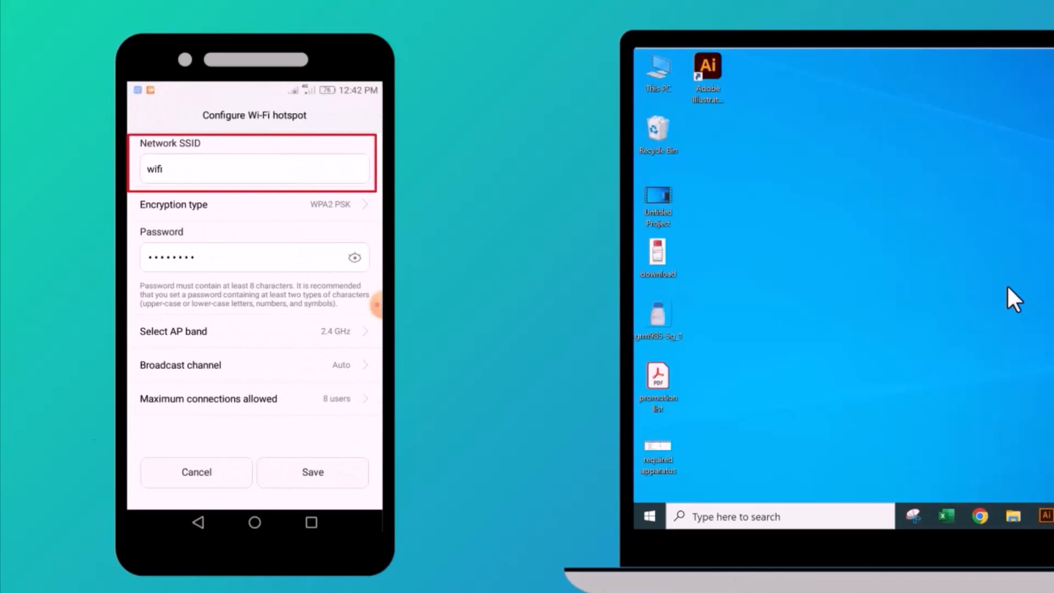
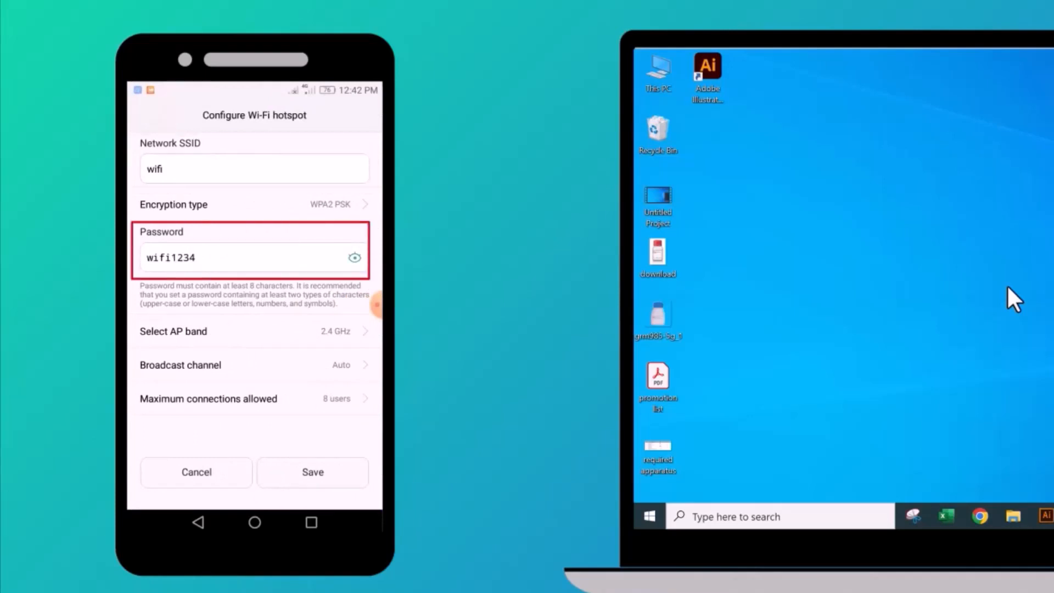
{"action": "left_click", "coordinate": [312, 472]}
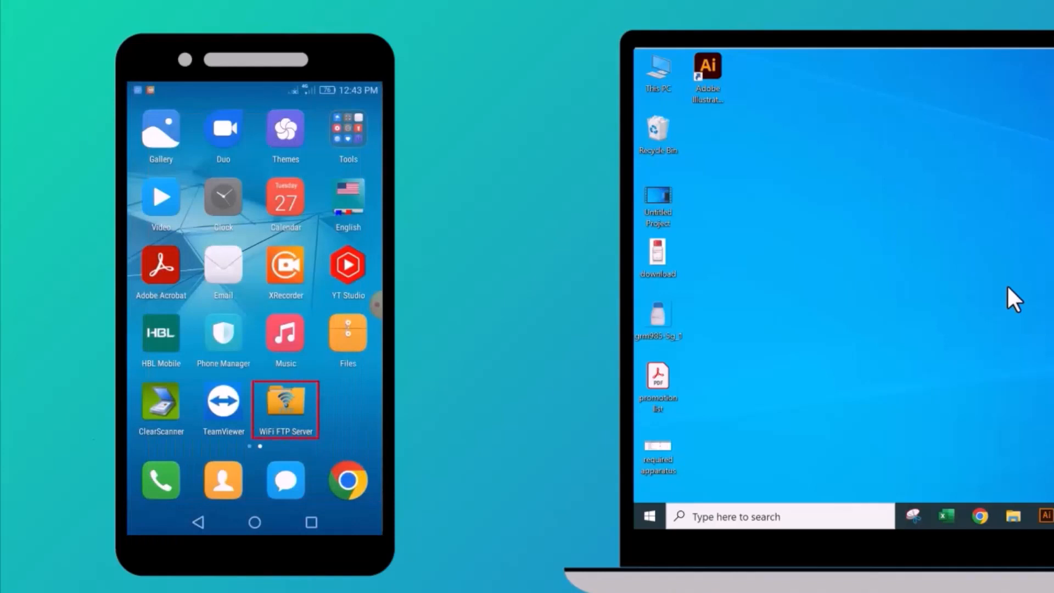
- Launch WiFi FTP Server, start the server and allow it storage access
{"action": "left_click", "coordinate": [284, 408]}
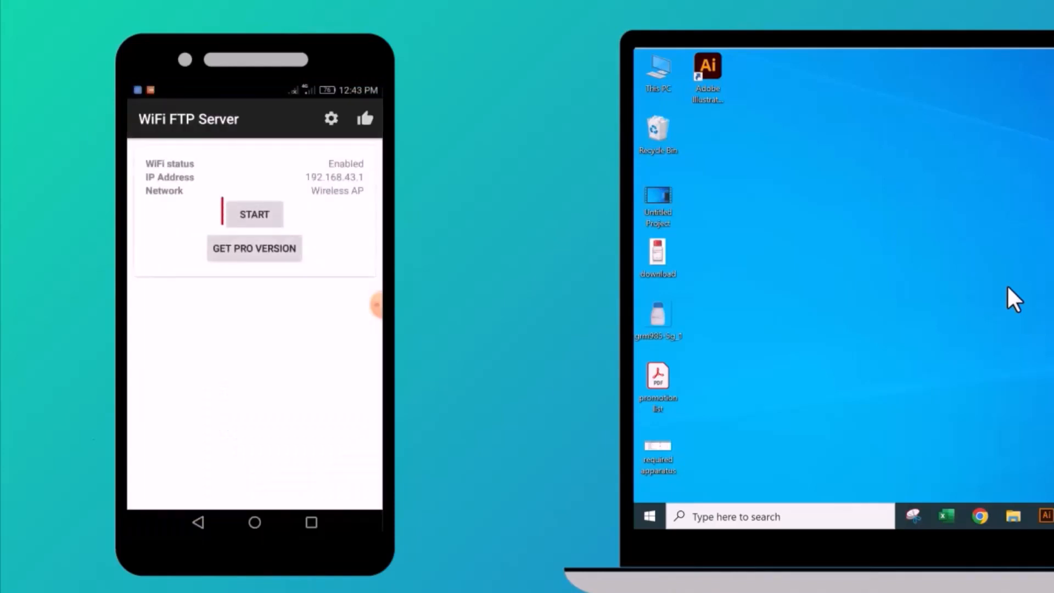
{"action": "left_click", "coordinate": [254, 214]}
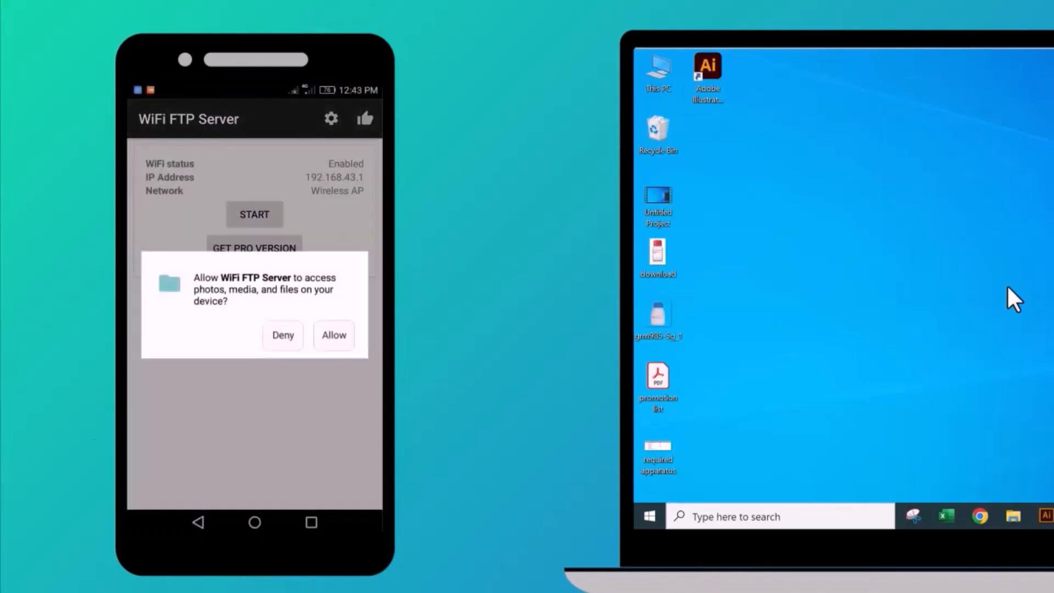
{"action": "left_click", "coordinate": [333, 335]}
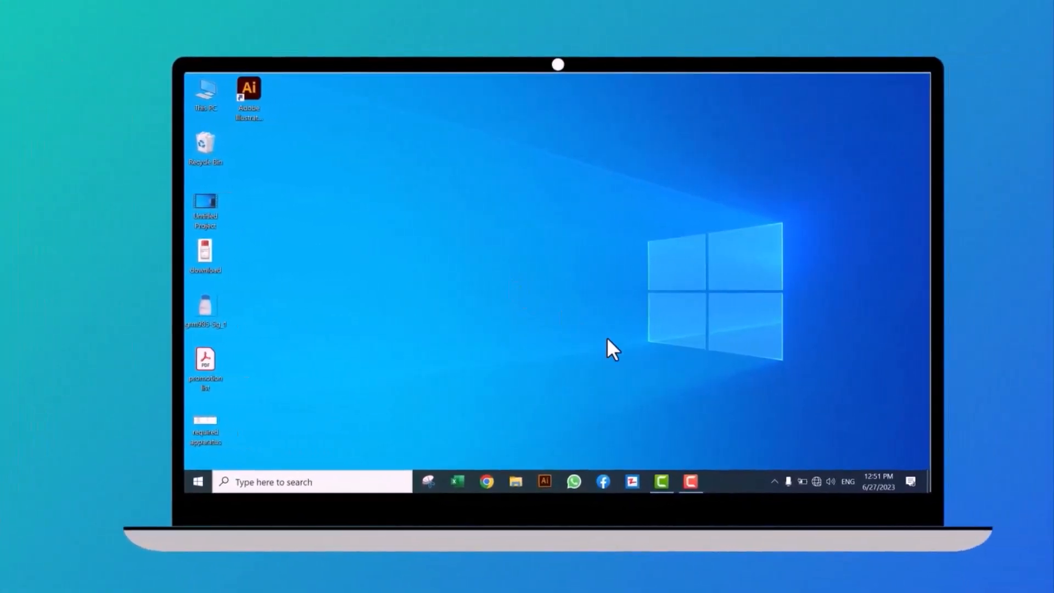
- Join the laptop to the phone's 'wifi' hotspot using its security key
{"action": "left_click", "coordinate": [815, 482]}
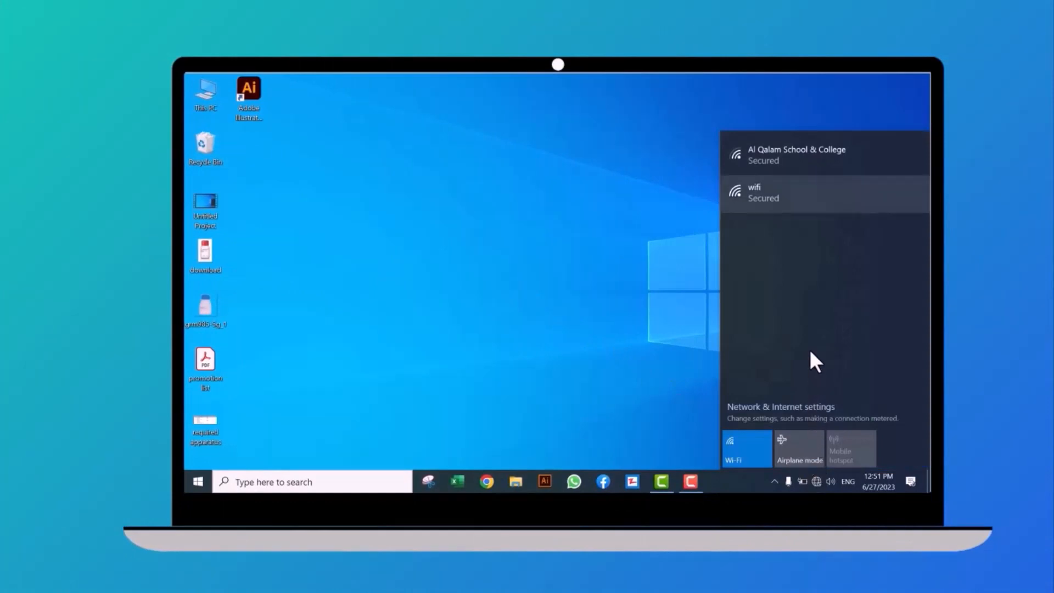
{"action": "left_click", "coordinate": [823, 192]}
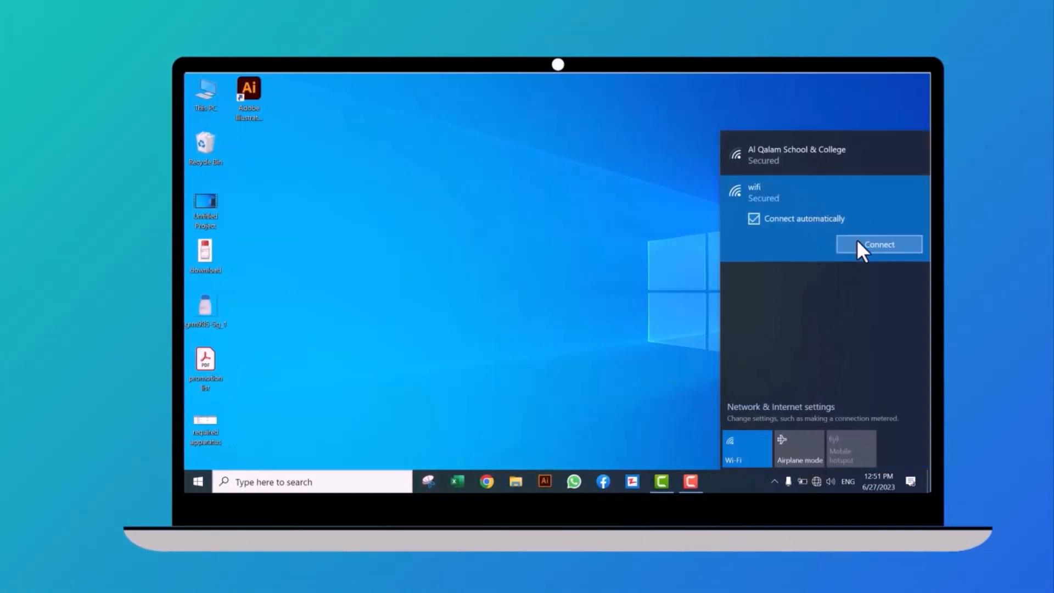
{"action": "left_click", "coordinate": [878, 244]}
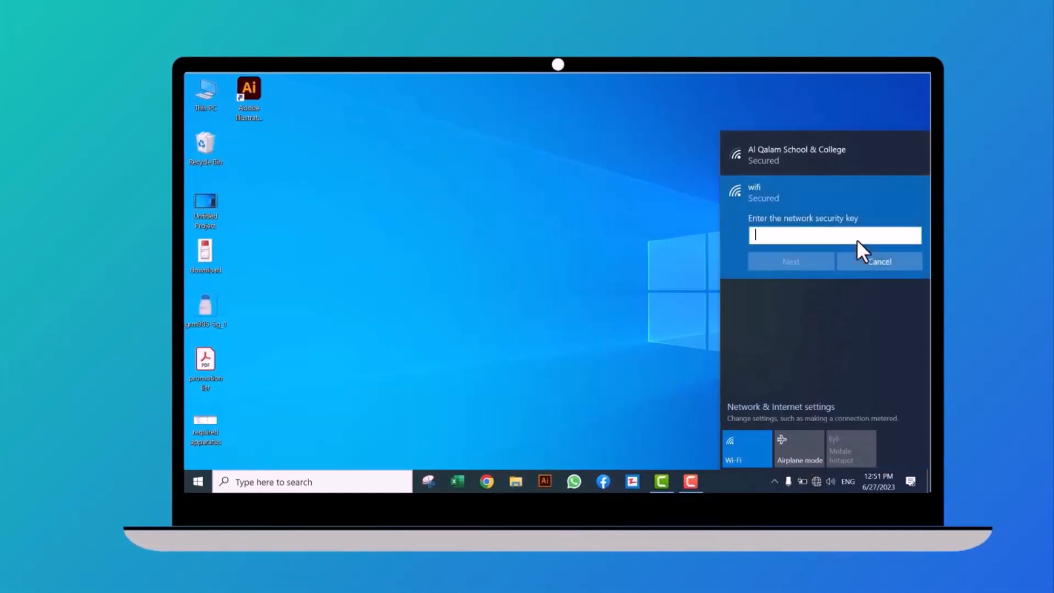
{"action": "type", "text": "•••"}
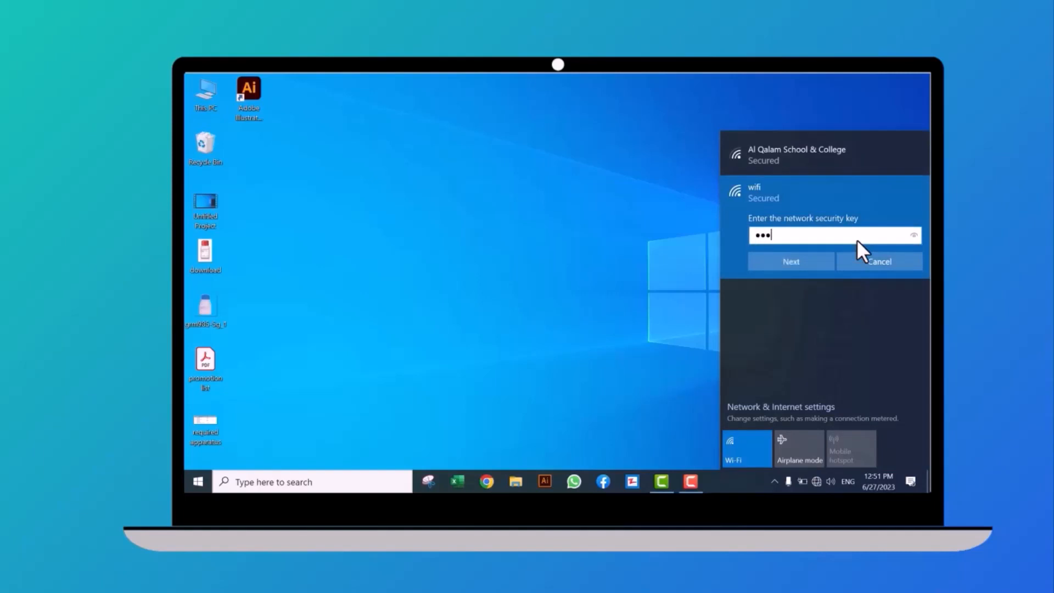
{"action": "left_click", "coordinate": [790, 261]}
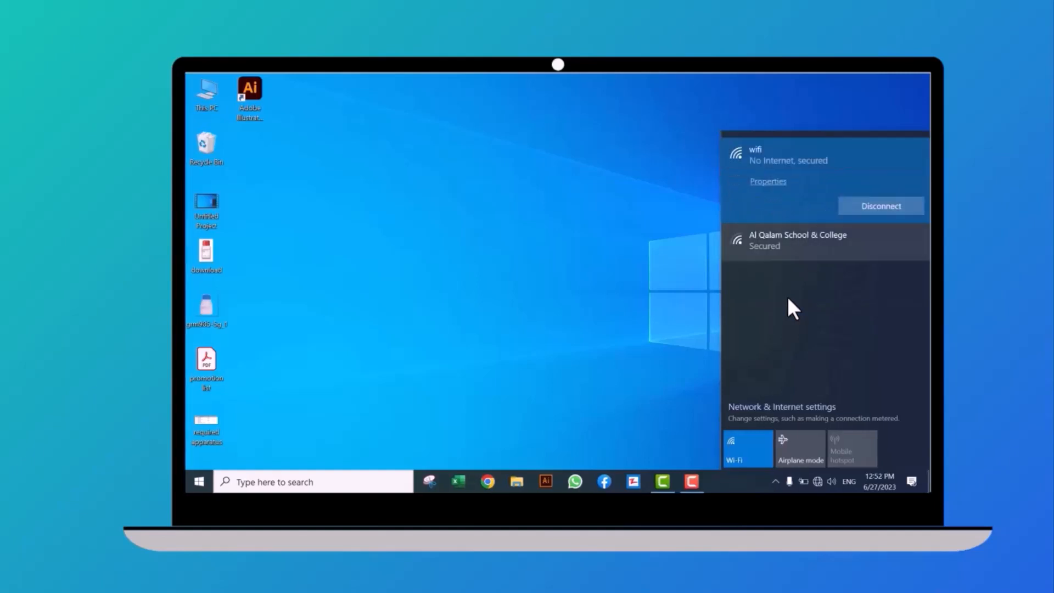
{"action": "mouse_move", "coordinate": [565, 231]}
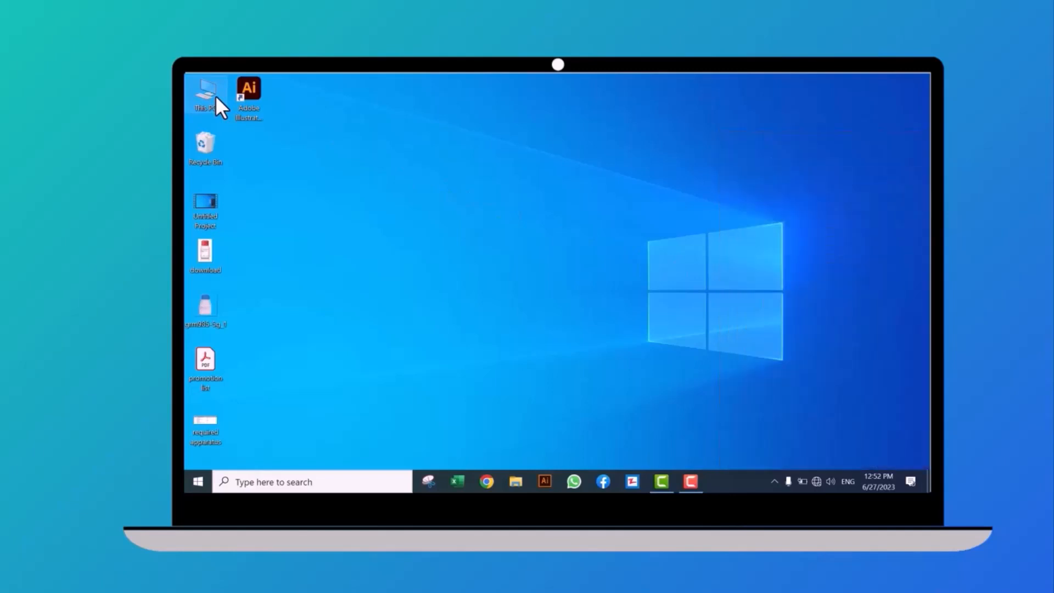
- Open This PC and cancel the internet connection setup from the network location wizard
{"action": "double_click", "coordinate": [205, 94]}
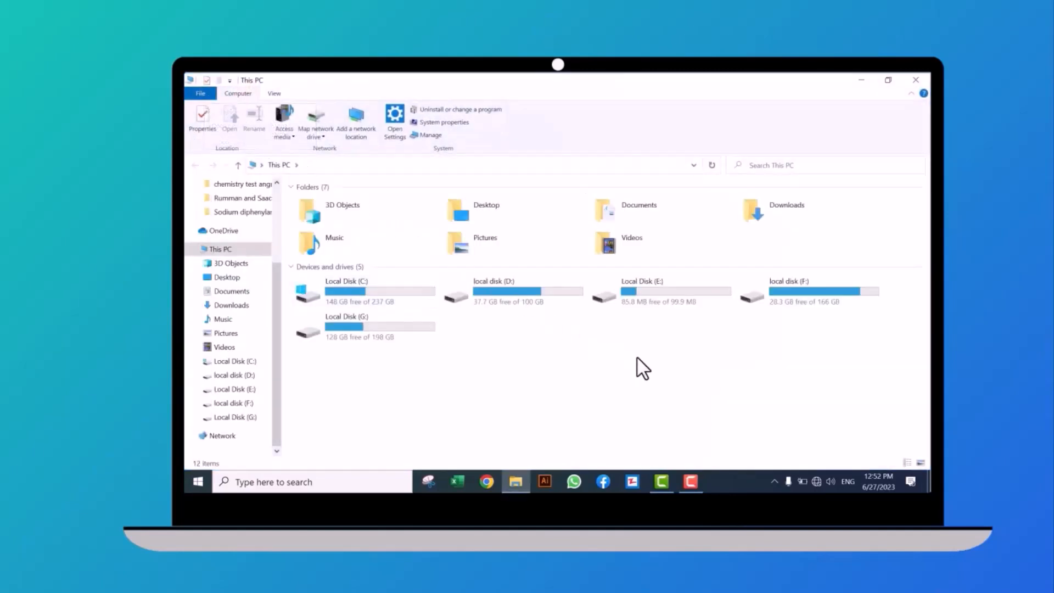
{"action": "right_click", "coordinate": [641, 366]}
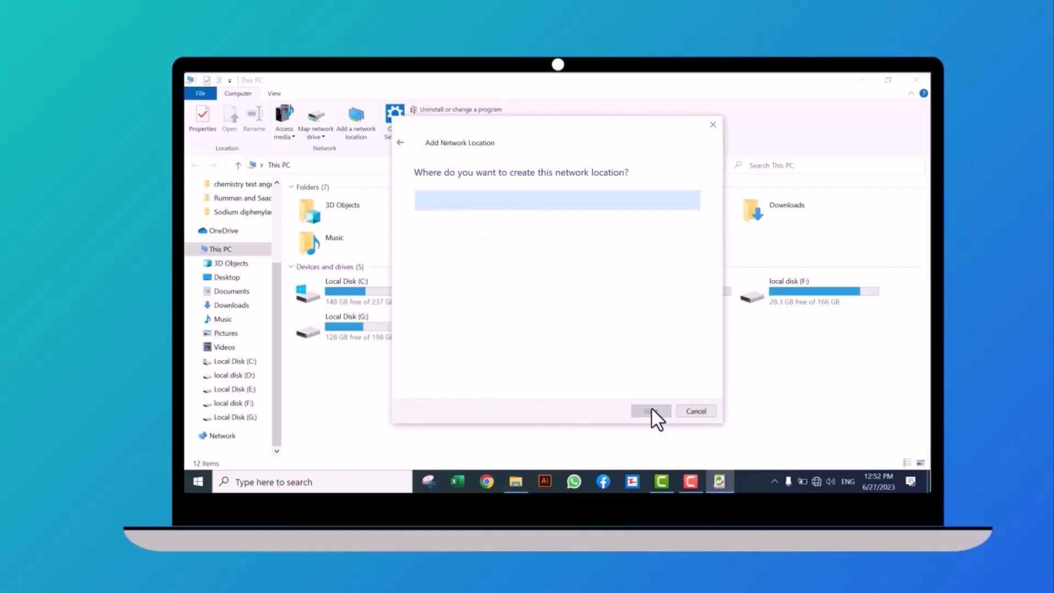
{"action": "left_click", "coordinate": [650, 410]}
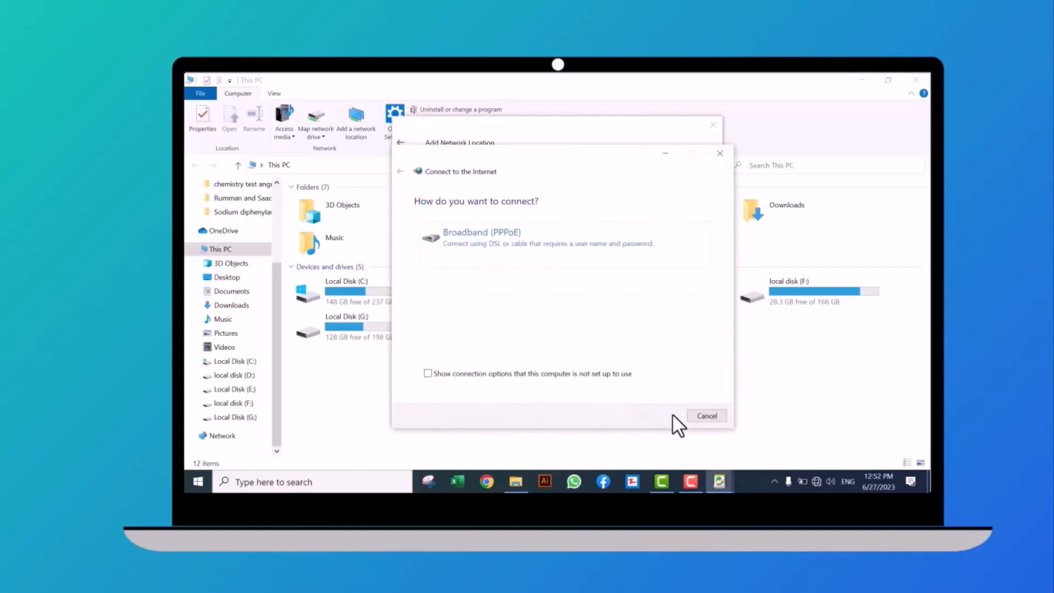
{"action": "left_click", "coordinate": [705, 416]}
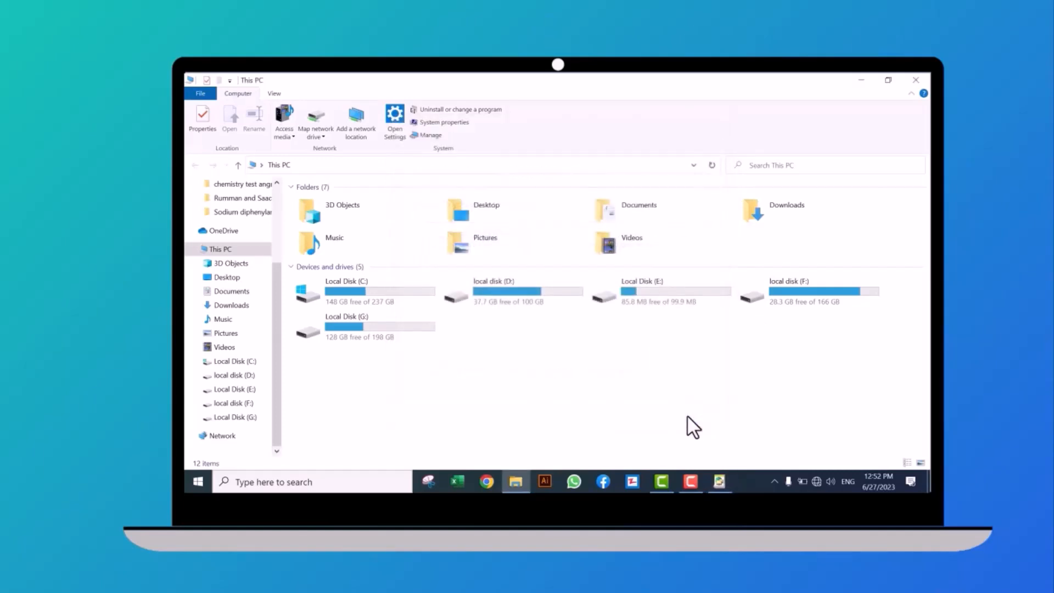
- Add custom network location ftp://192.168.43.1:2221 named 192.168.43.1 and open it
{"action": "left_click", "coordinate": [355, 120]}
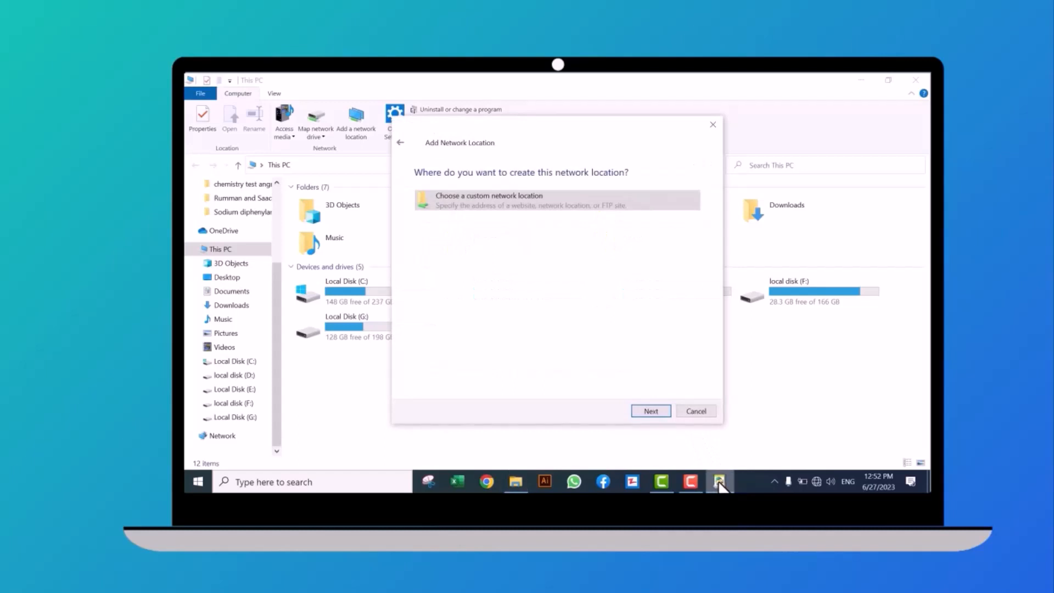
{"action": "mouse_move", "coordinate": [597, 306]}
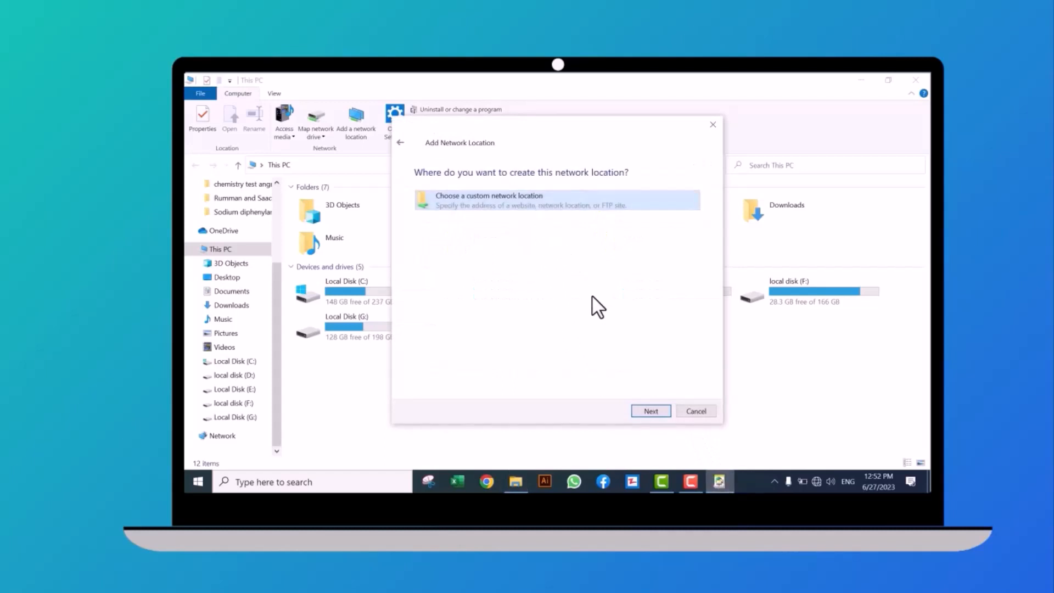
{"action": "left_click", "coordinate": [650, 410]}
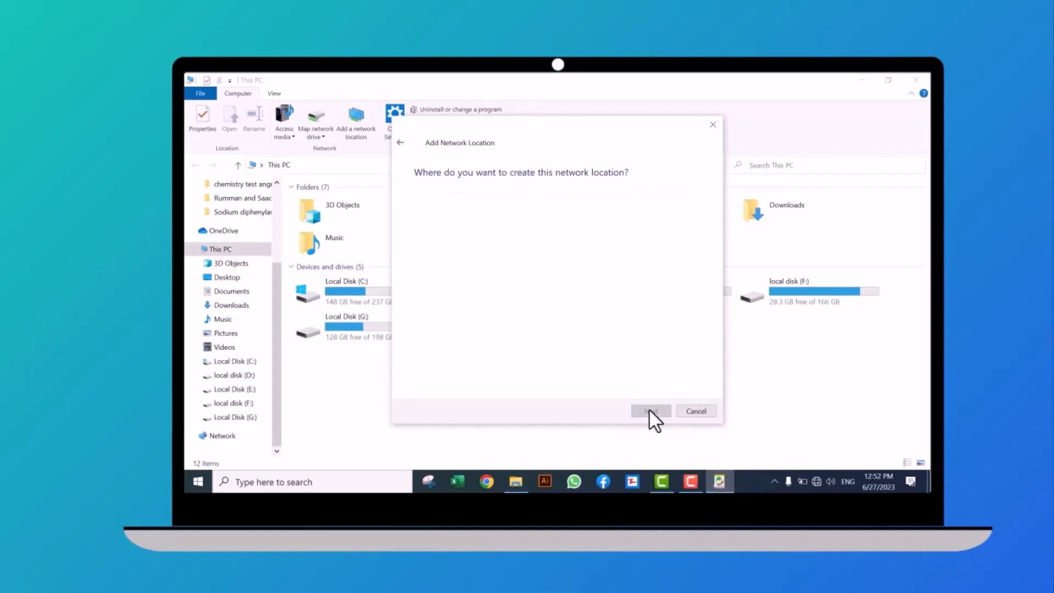
{"action": "left_click", "coordinate": [650, 410]}
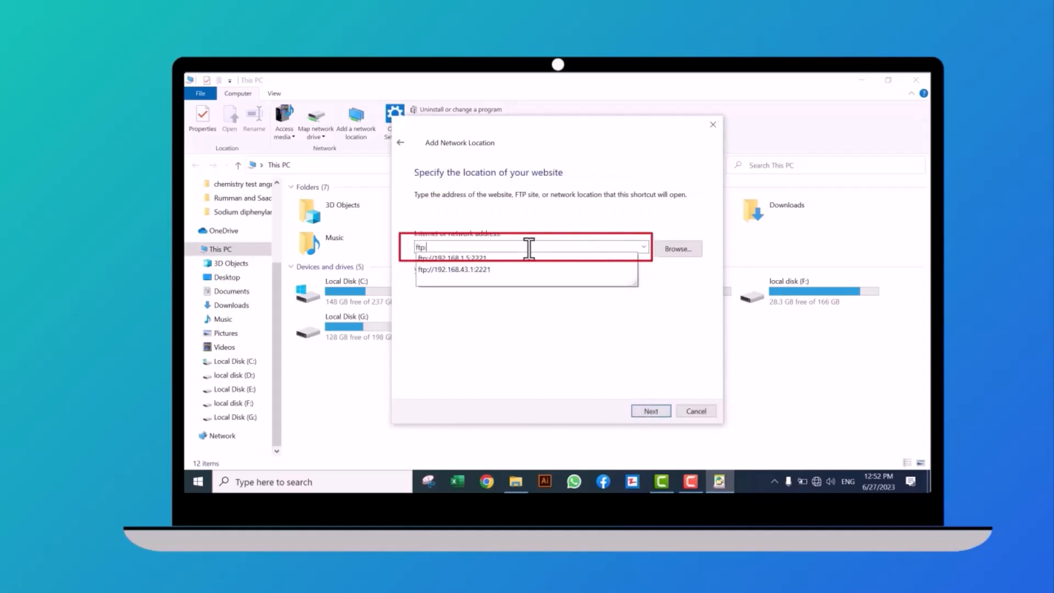
{"action": "type", "text": "://192.16"}
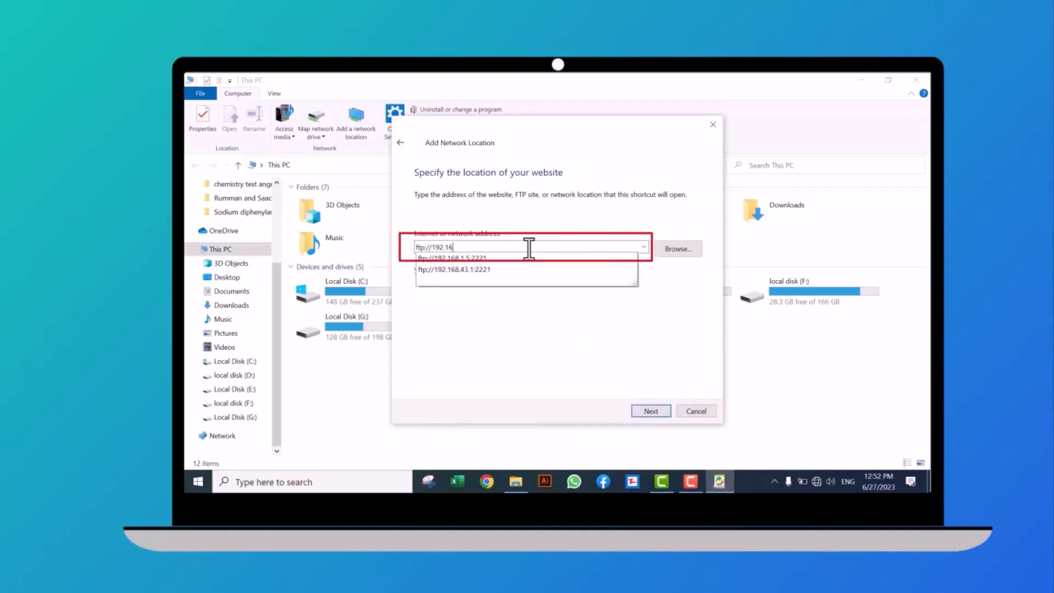
{"action": "left_click", "coordinate": [454, 269]}
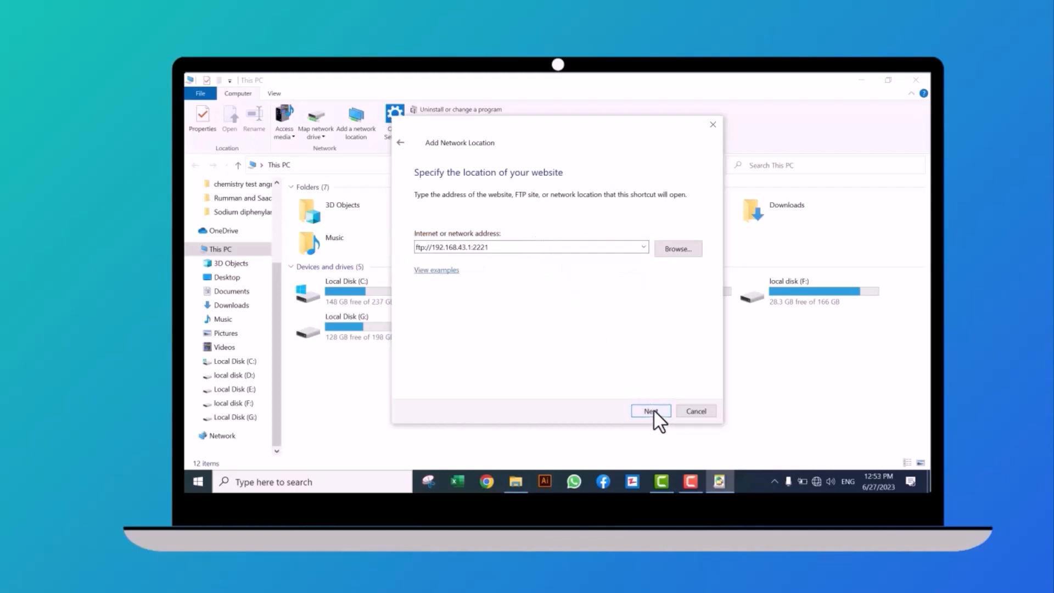
{"action": "left_click", "coordinate": [649, 411]}
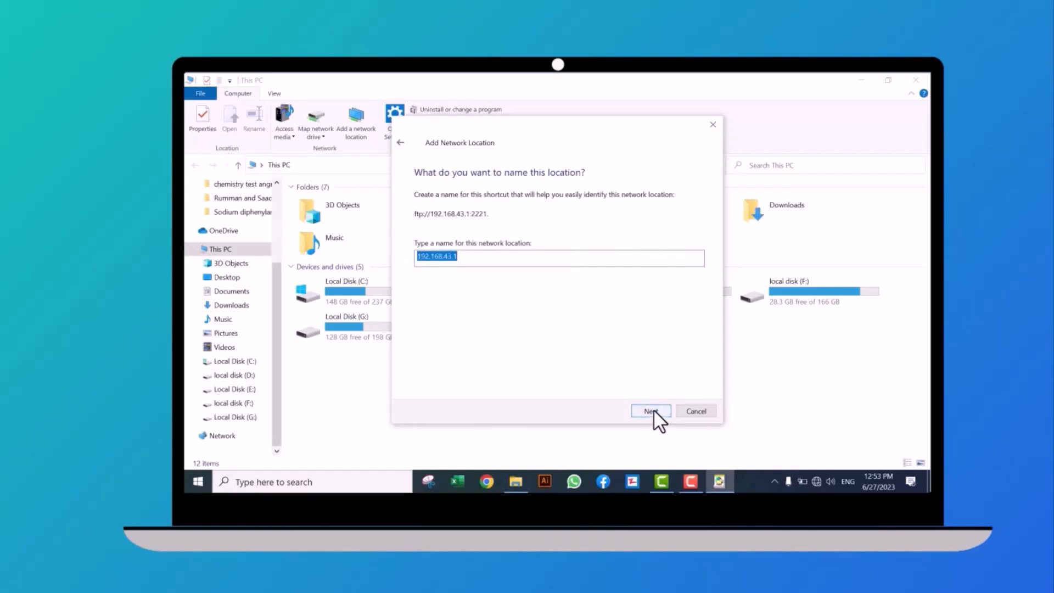
{"action": "left_click", "coordinate": [649, 410]}
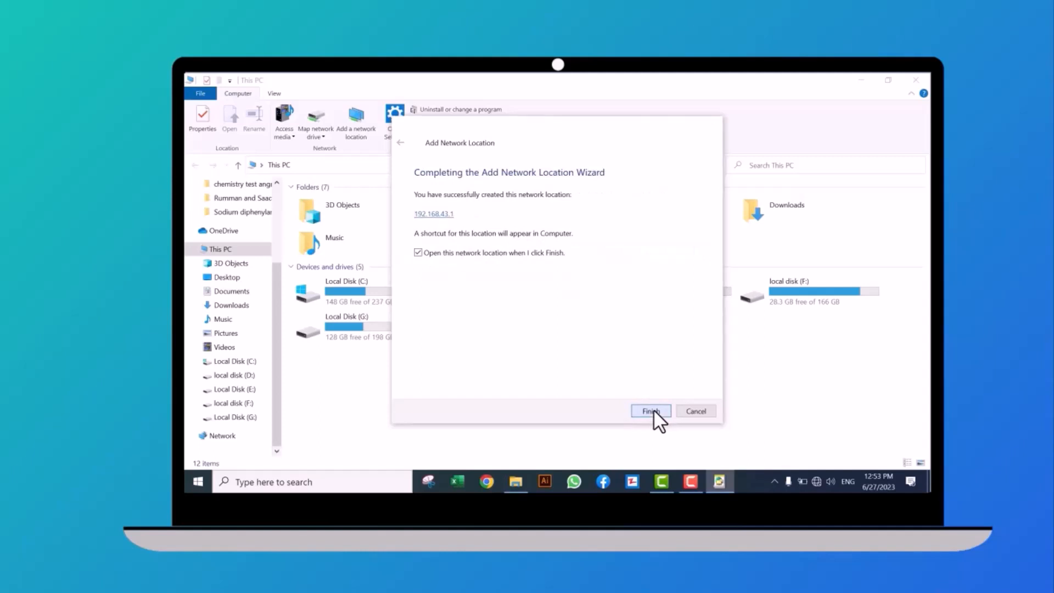
{"action": "left_click", "coordinate": [649, 410]}
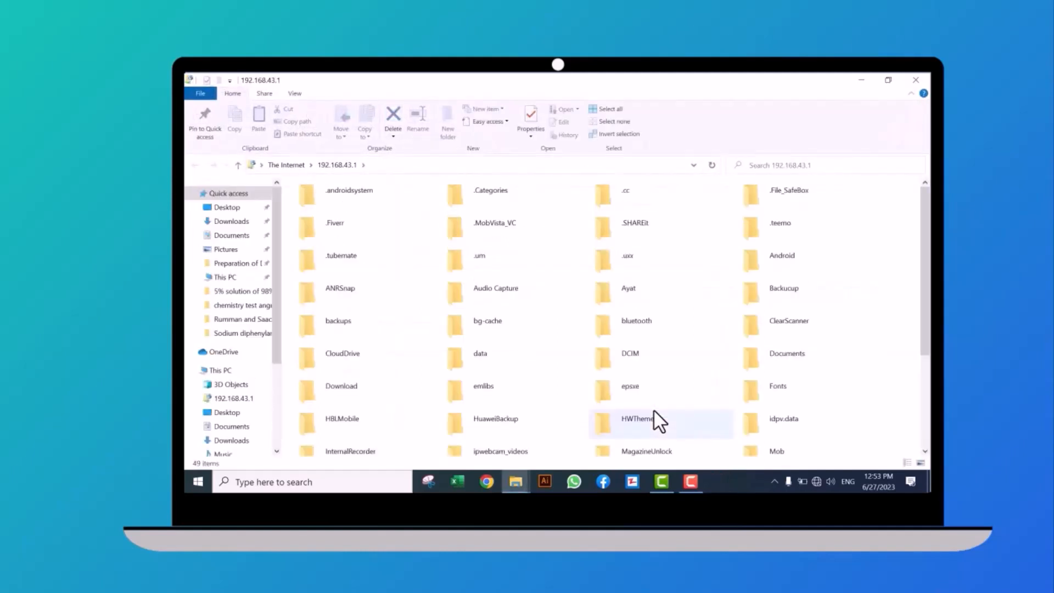
{"action": "mouse_move", "coordinate": [659, 422]}
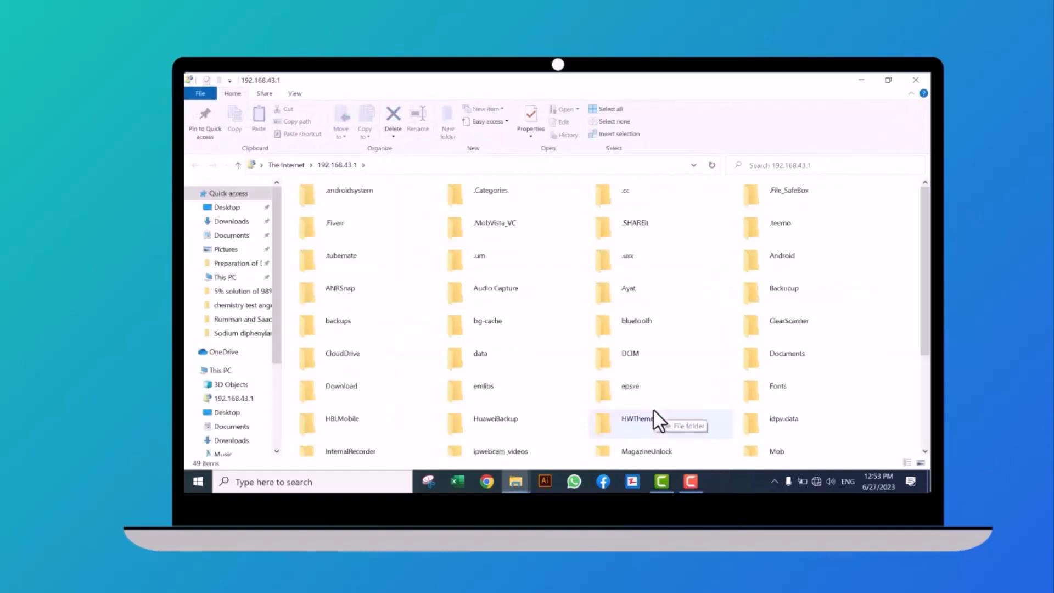
{"action": "mouse_move", "coordinate": [876, 111]}
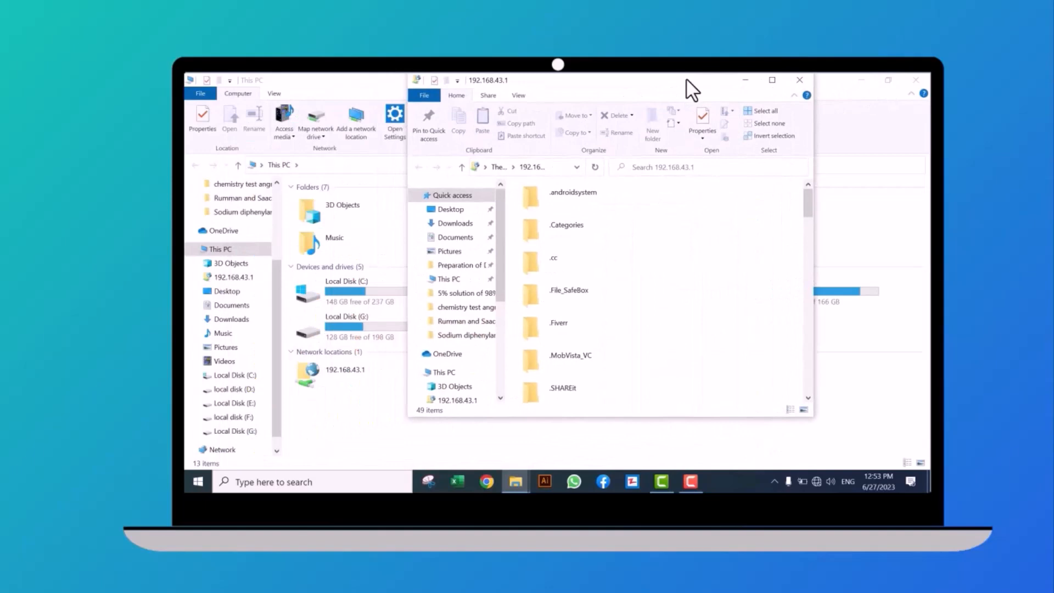
- Open the phone's DCIM folder and select the Animals of Amazon 4K video
{"action": "scroll", "scroll_direction": "down", "scroll_amount": 3}
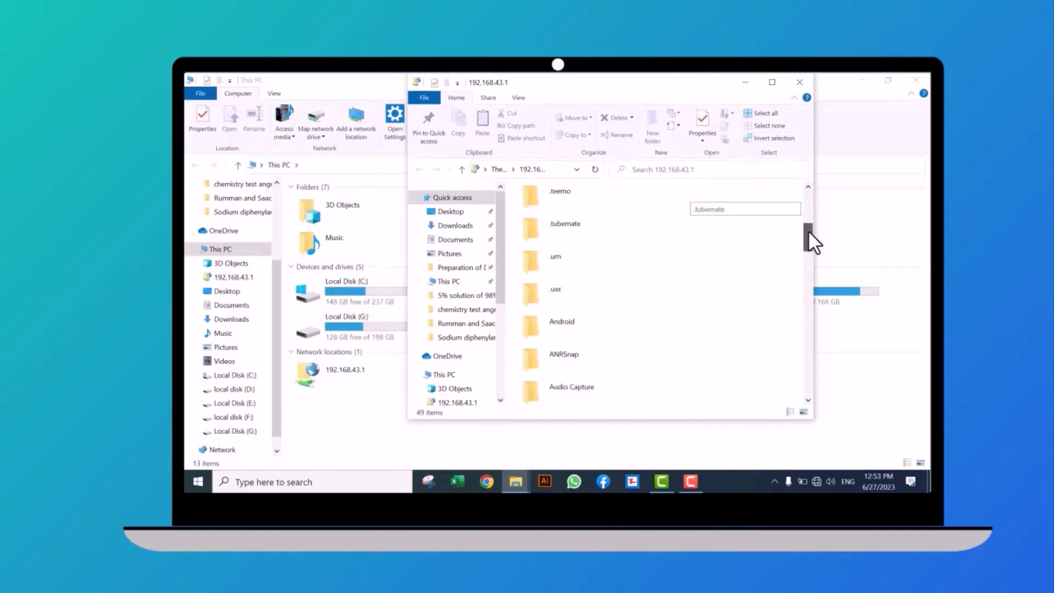
{"action": "scroll", "scroll_direction": "down", "scroll_amount": 3}
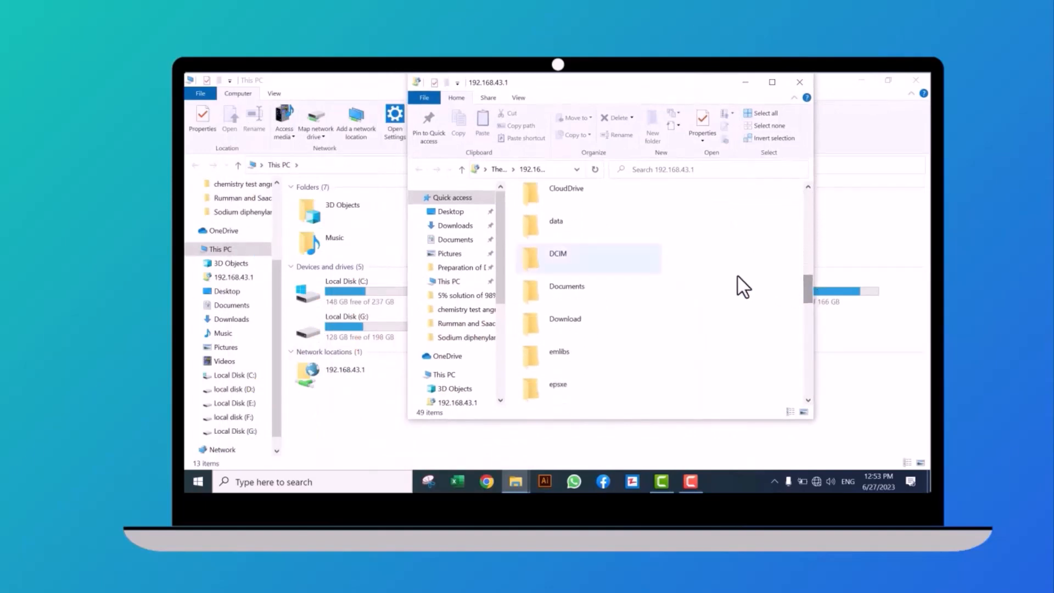
{"action": "double_click", "coordinate": [557, 254]}
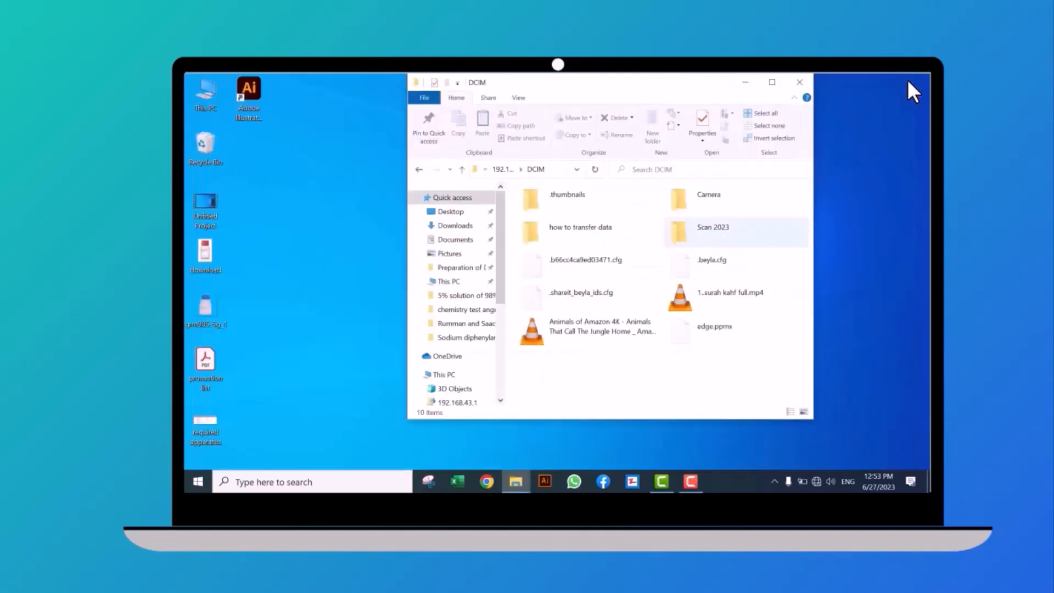
{"action": "mouse_move", "coordinate": [599, 330]}
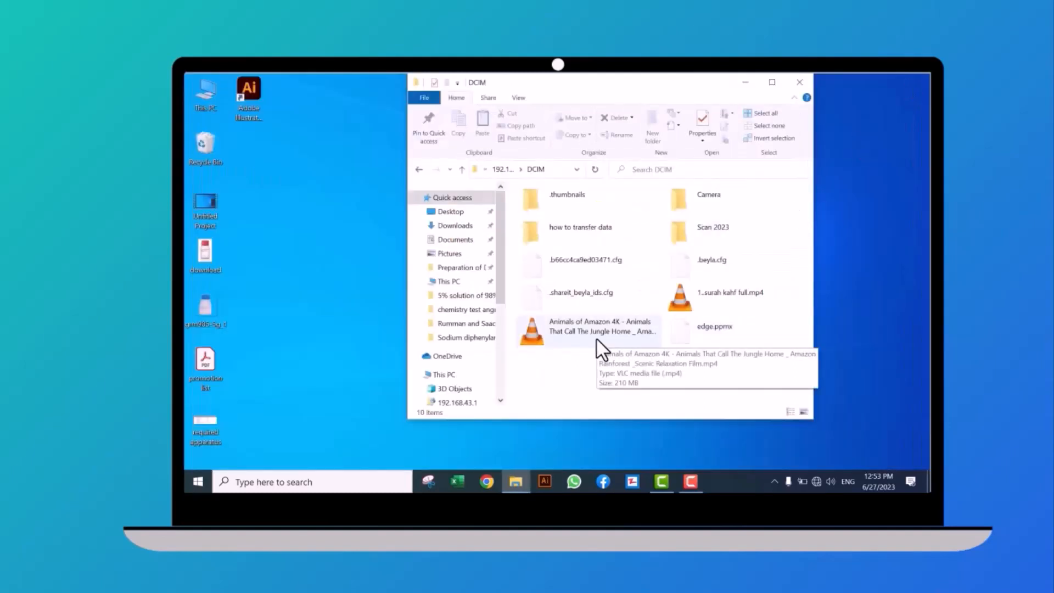
{"action": "left_click", "coordinate": [588, 330]}
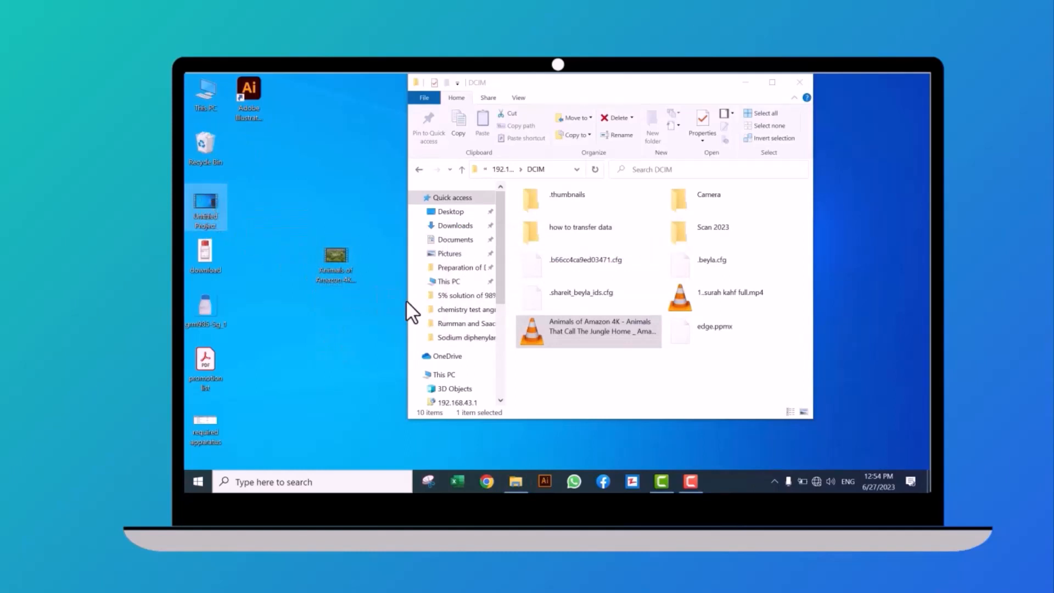
{"action": "mouse_move", "coordinate": [652, 377]}
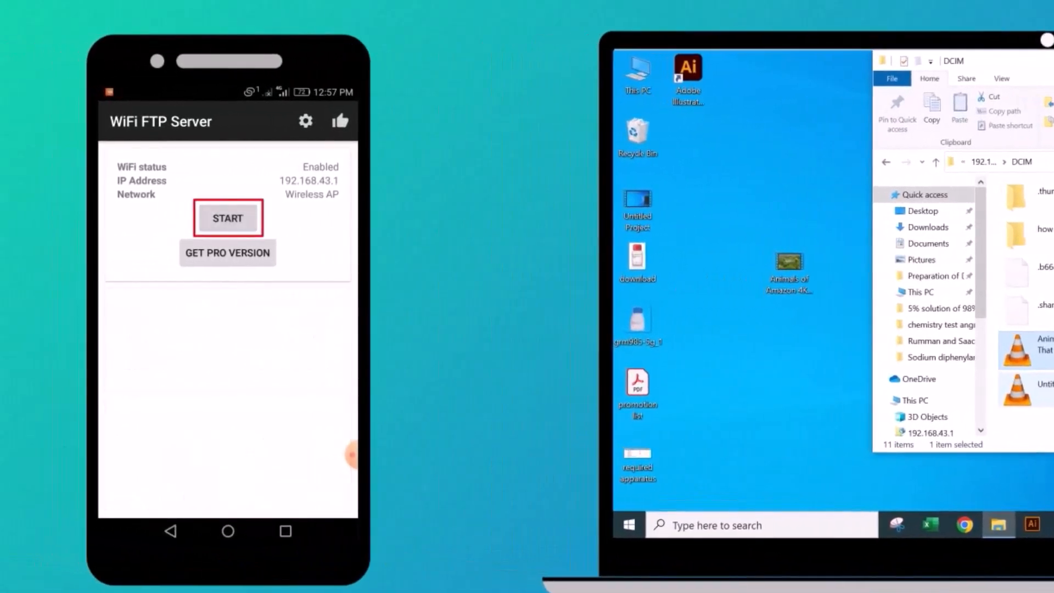
- Exit WiFi FTP Server to the phone's home screen
{"action": "left_click", "coordinate": [228, 531]}
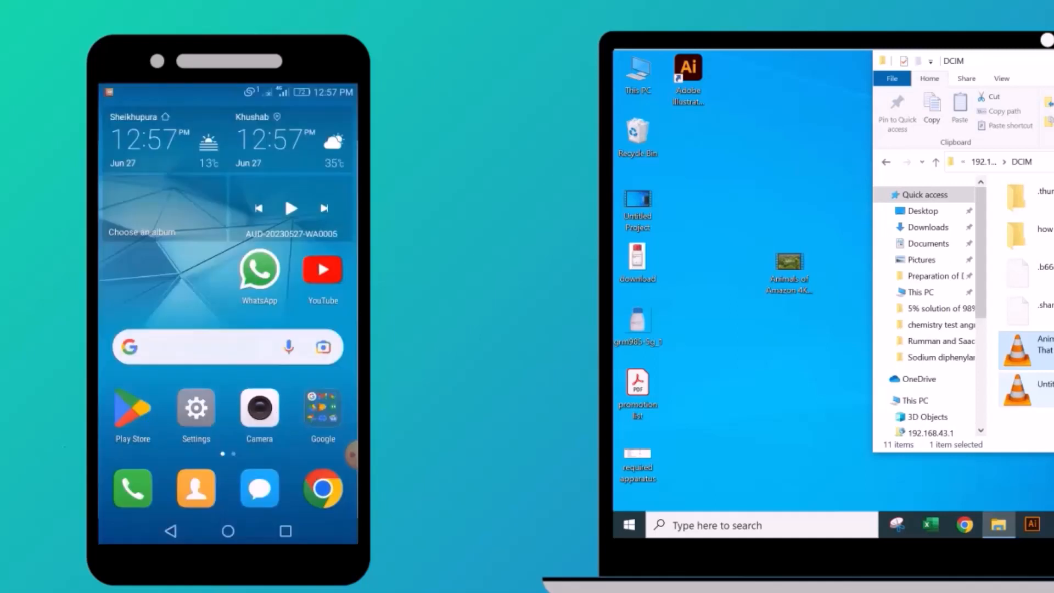